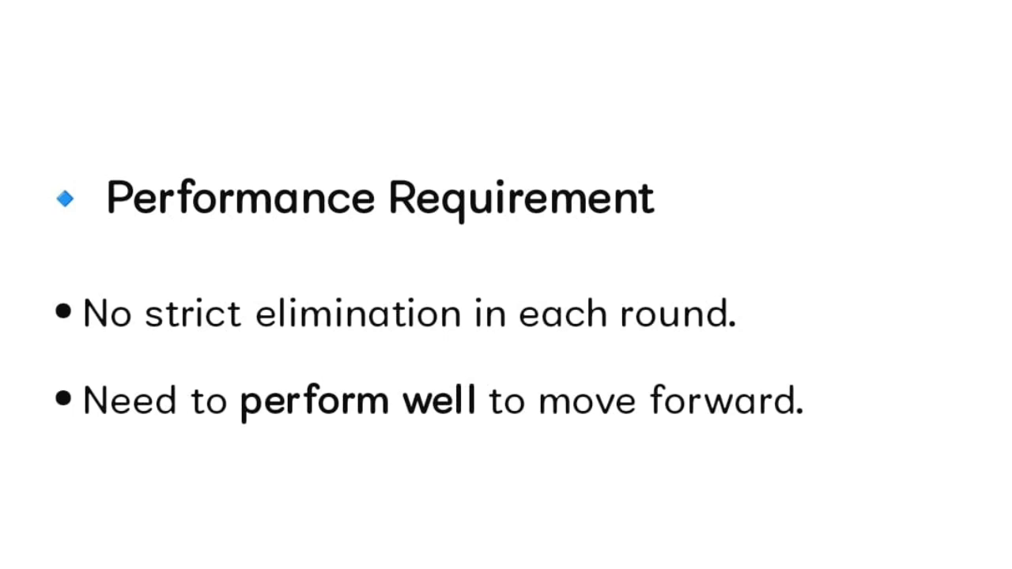
pyautogui.press('Right')
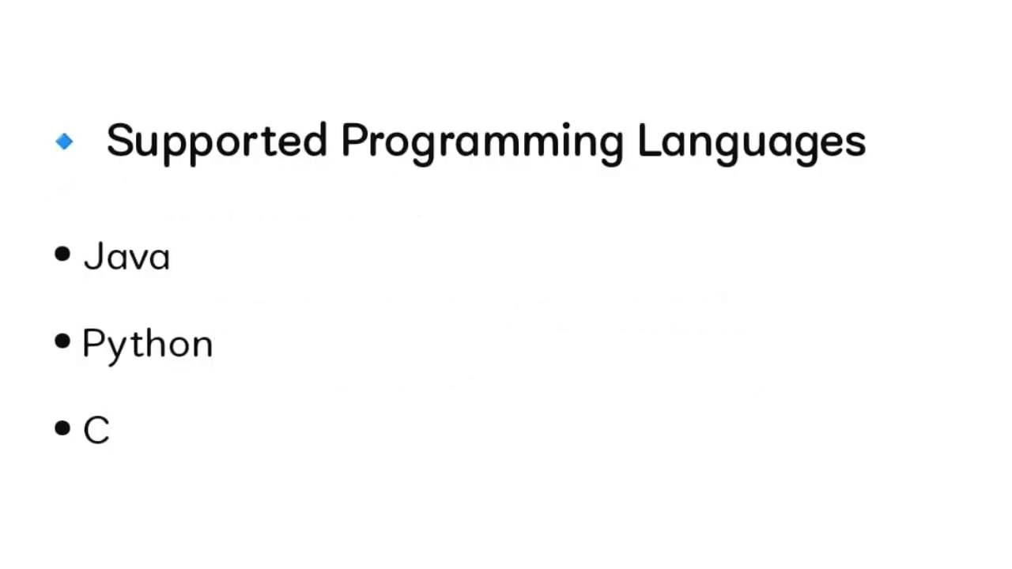